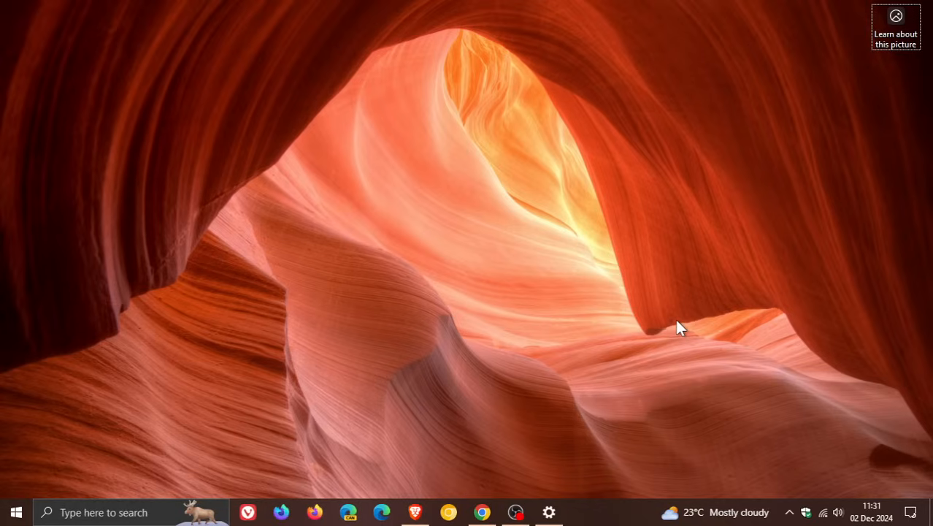
# Step: Open Settings to the Windows Update page showing the PC is up to date
pyautogui.click(549, 512)
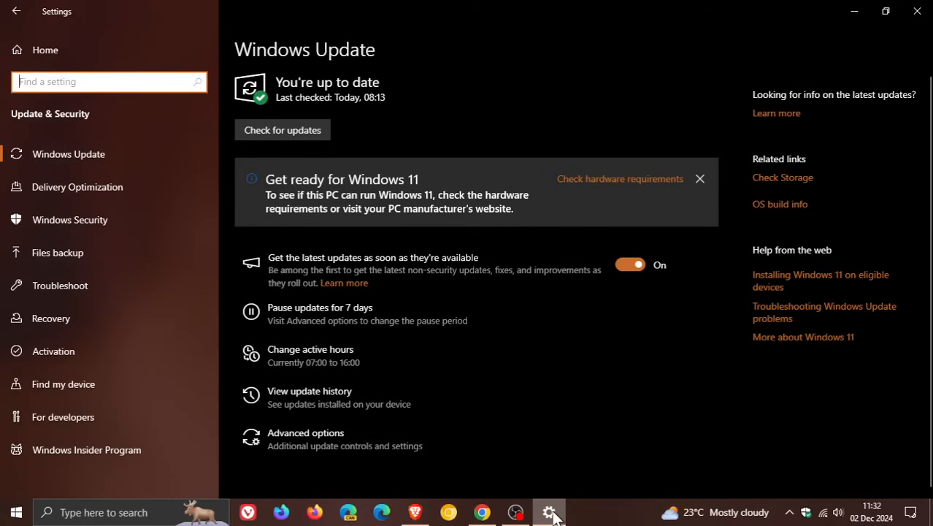
pyautogui.moveTo(574, 110)
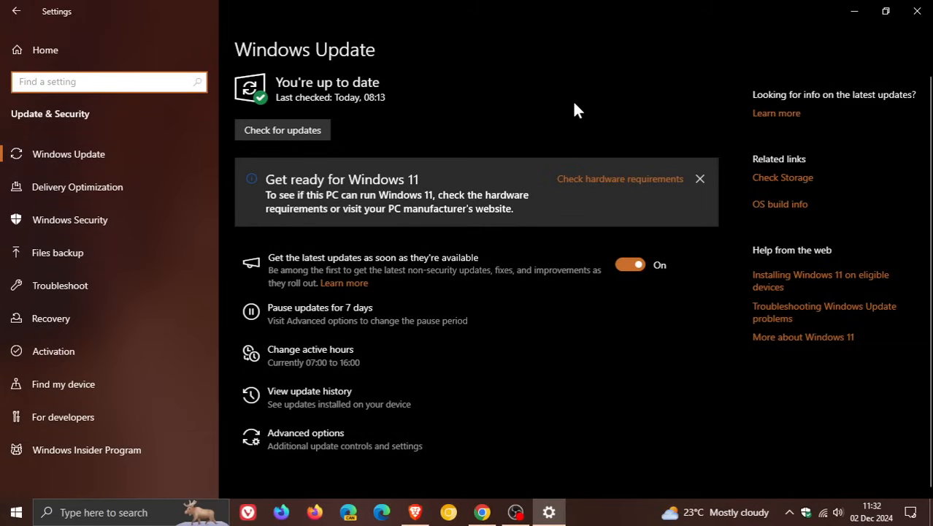
pyautogui.moveTo(552, 107)
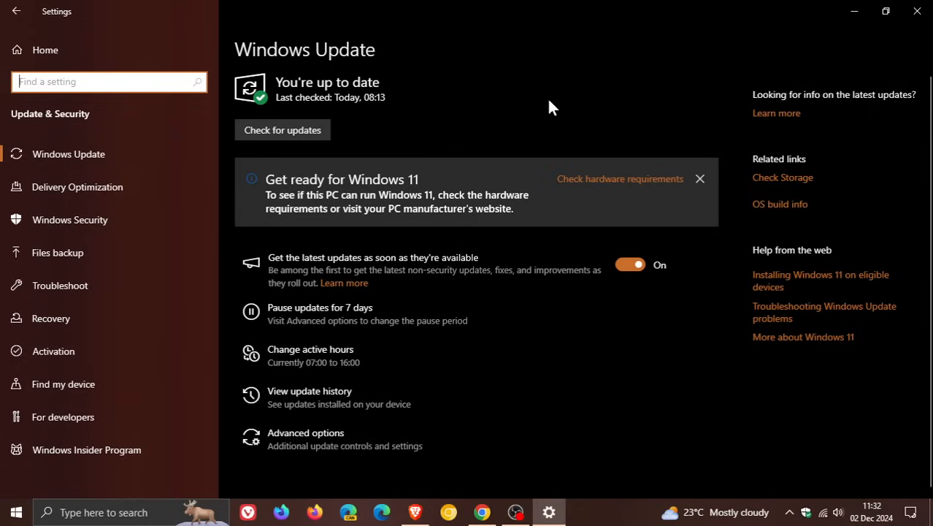
pyautogui.moveTo(614, 98)
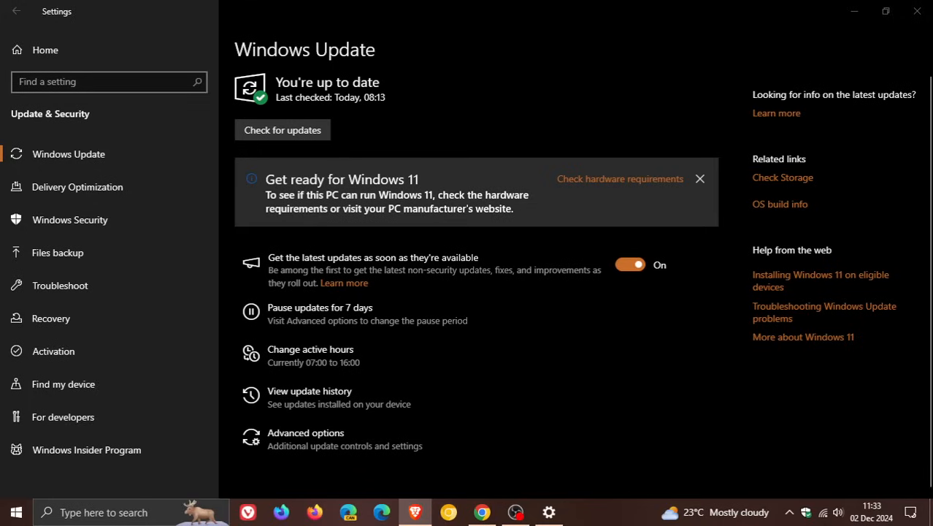
pyautogui.moveTo(615, 45)
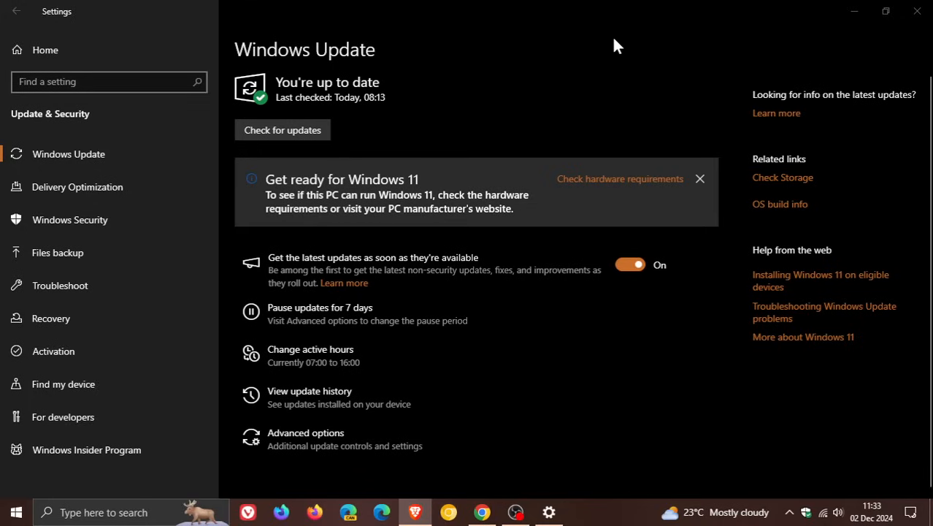
pyautogui.moveTo(545, 42)
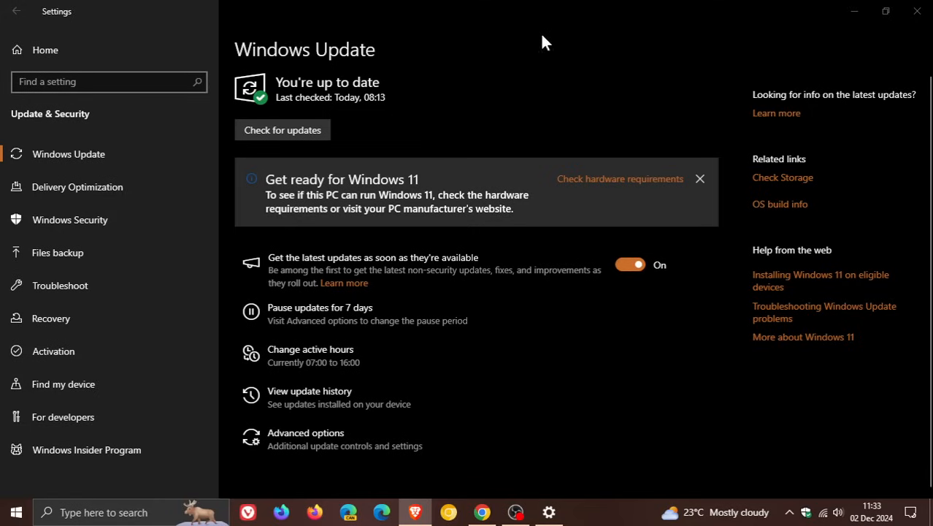
pyautogui.moveTo(855, 10)
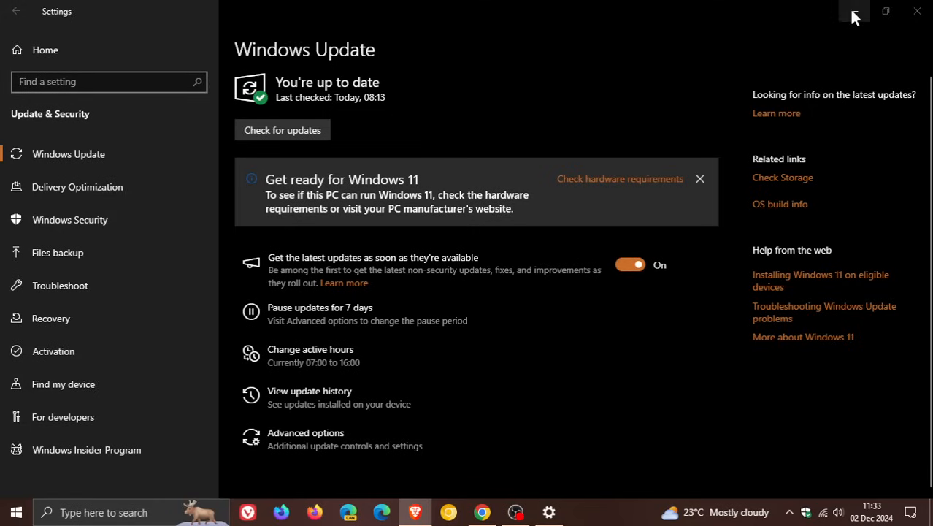
# Step: Minimise the Settings window to reveal the desktop
pyautogui.click(911, 13)
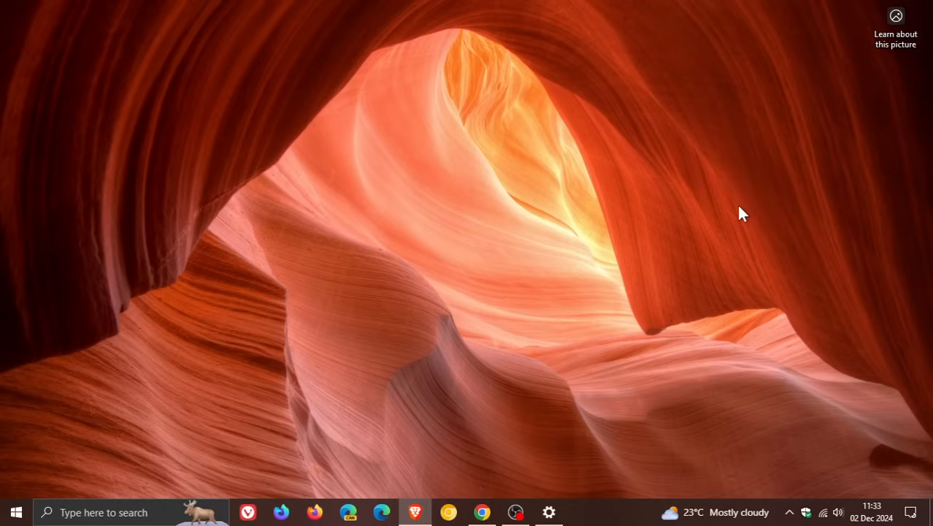
pyautogui.moveTo(577, 236)
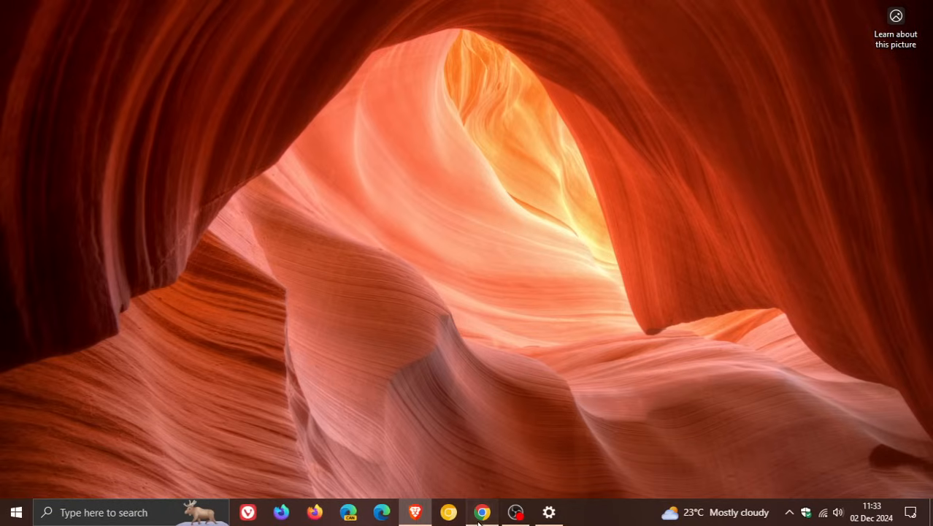
# Step: Bring up Chrome and scroll the Windows 11 support article to its disclaimer
pyautogui.click(476, 512)
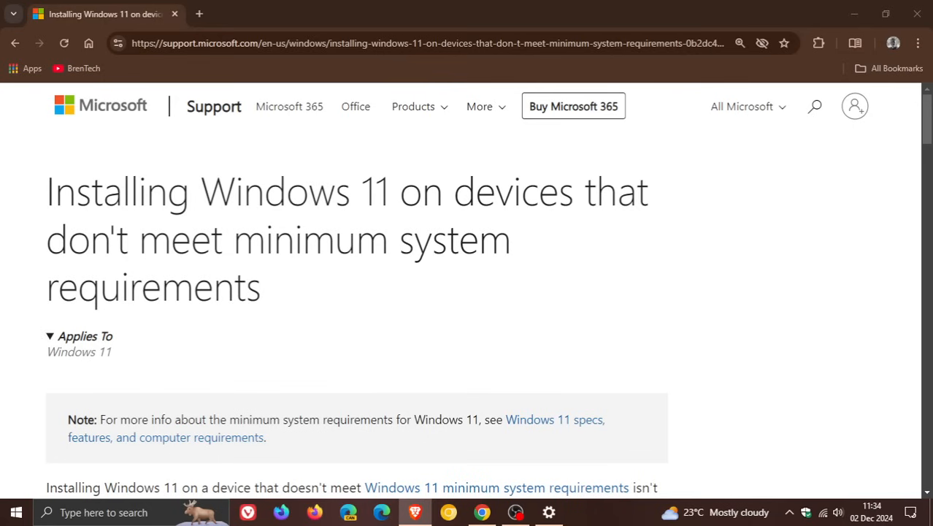
pyautogui.moveTo(724, 280)
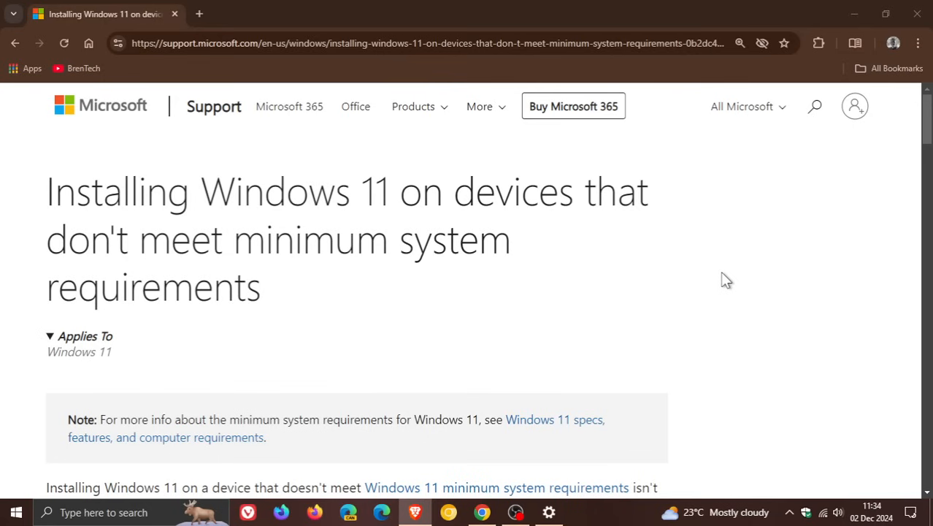
pyautogui.scroll(-3)
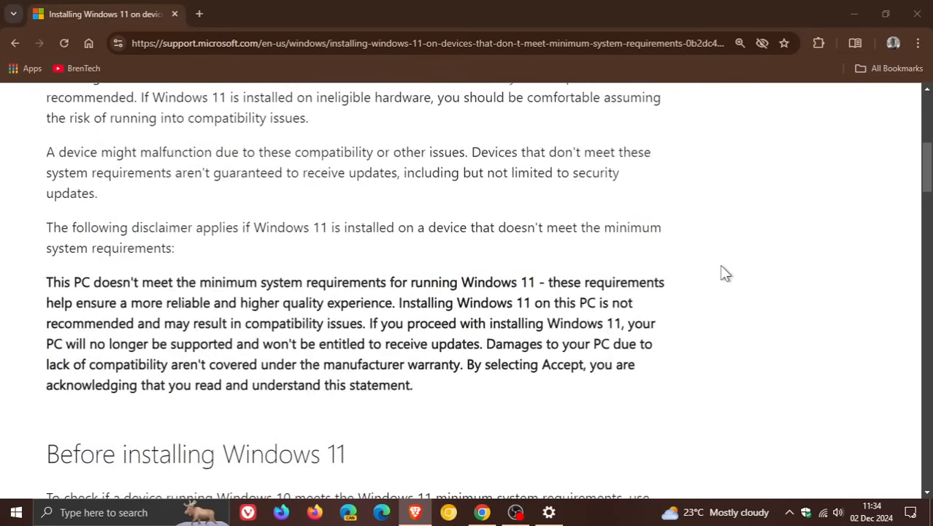
pyautogui.scroll(-3)
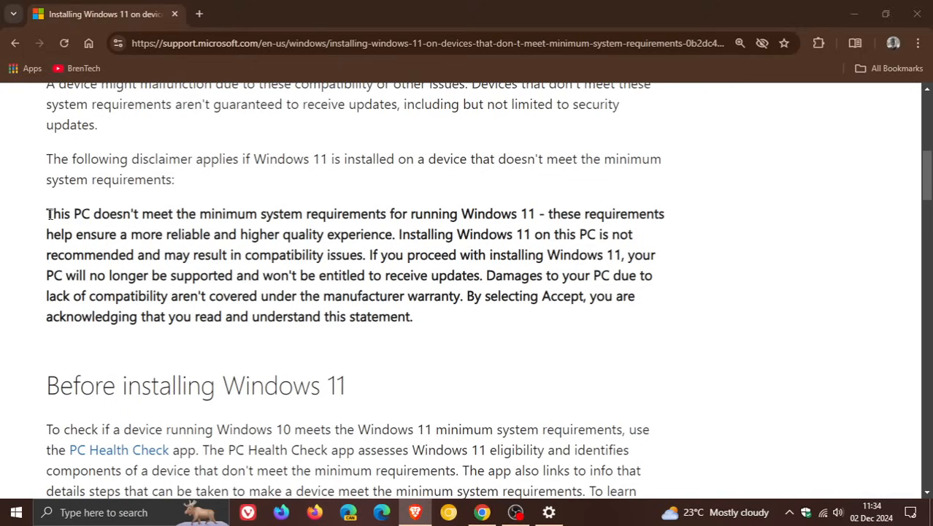
# Step: Highlight the compatibility disclaimer paragraph, then clear the selection
pyautogui.moveTo(46, 213); pyautogui.dragTo(281, 233)
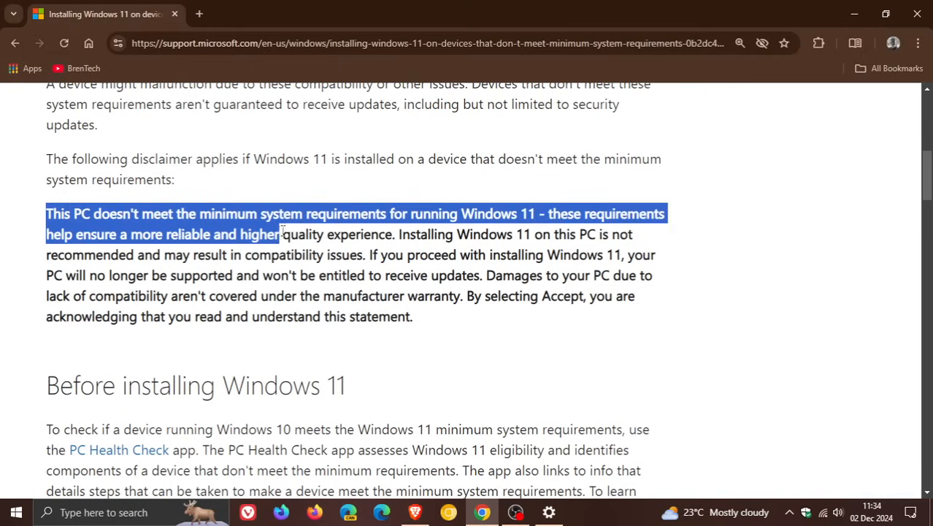
pyautogui.moveTo(281, 234); pyautogui.dragTo(639, 214)
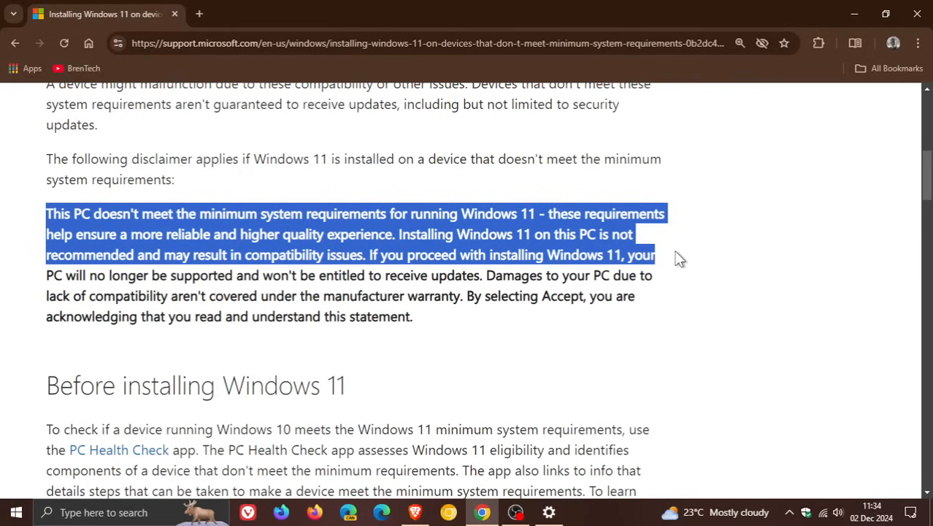
pyautogui.moveTo(678, 265)
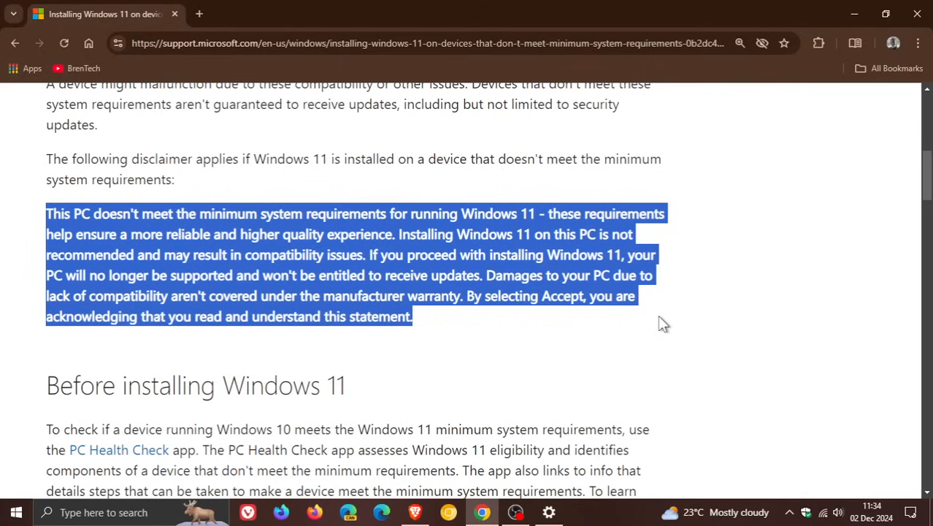
pyautogui.moveTo(795, 333)
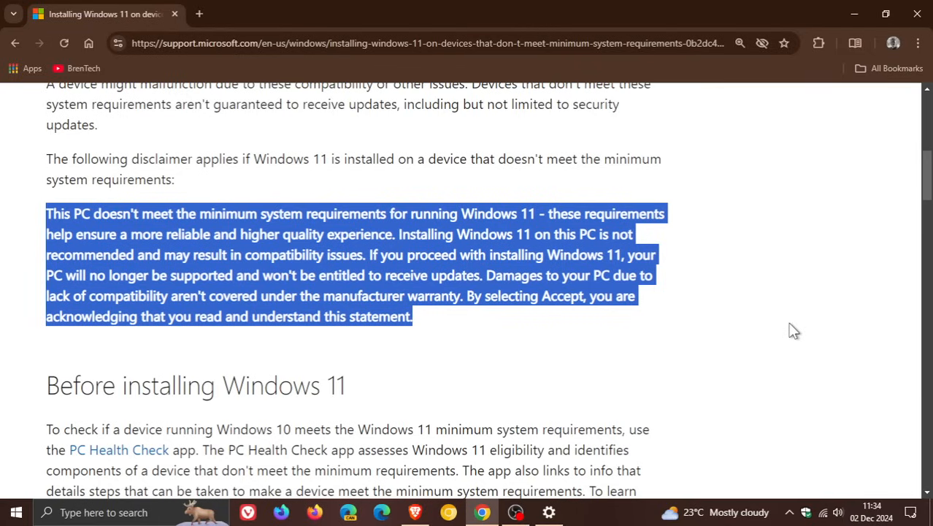
pyautogui.click(793, 331)
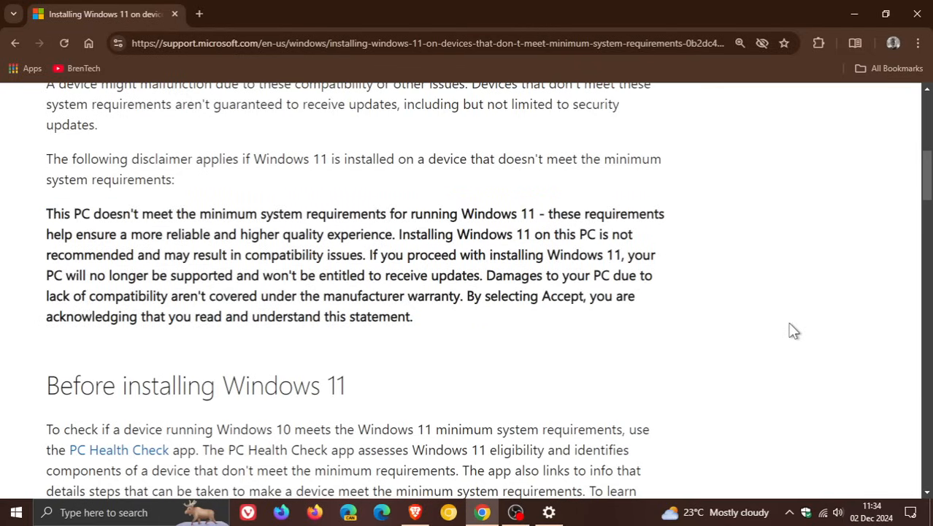
# Step: Highlight the sentence recommending going back to Windows 10 after issues
pyautogui.scroll(-3)
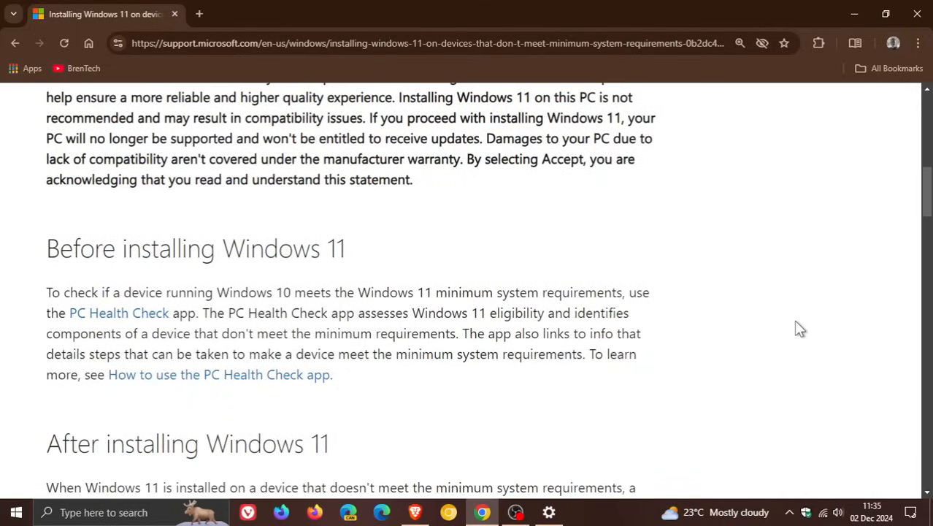
pyautogui.scroll(-3)
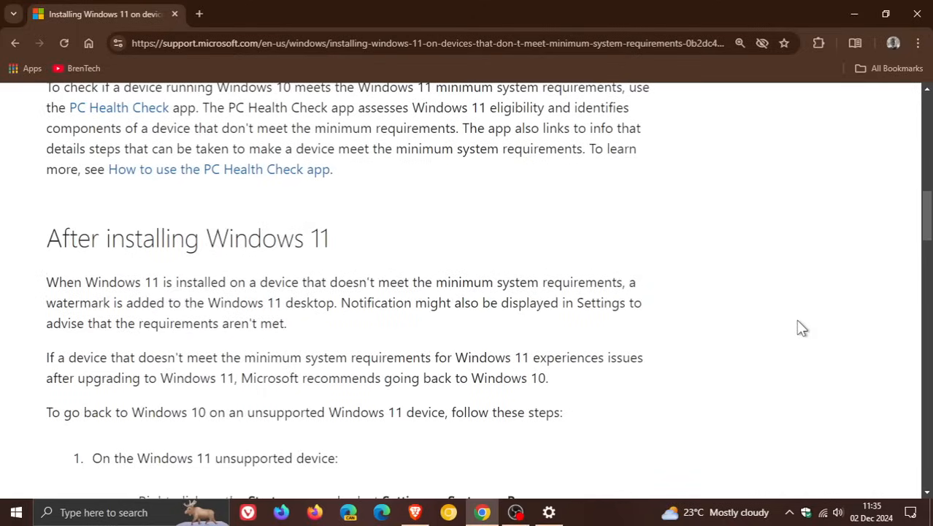
pyautogui.scroll(-3)
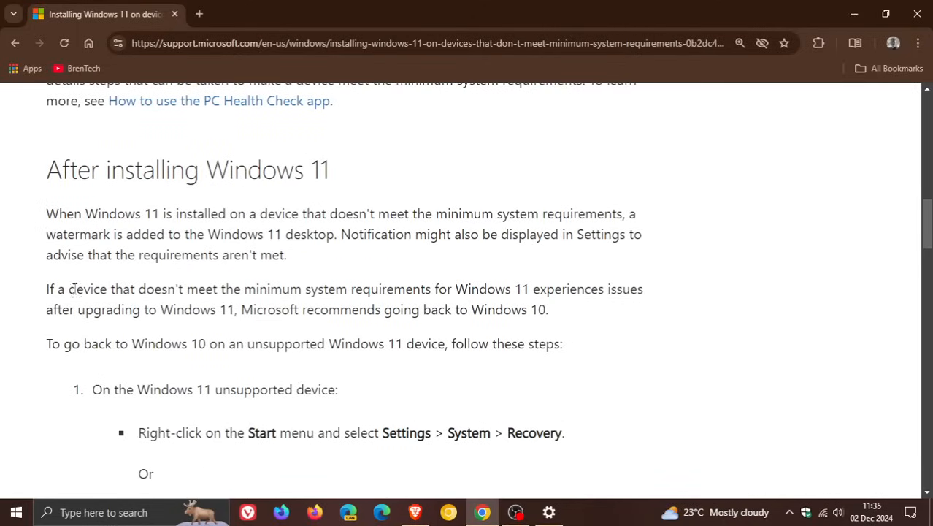
pyautogui.moveTo(57, 289); pyautogui.dragTo(217, 288)
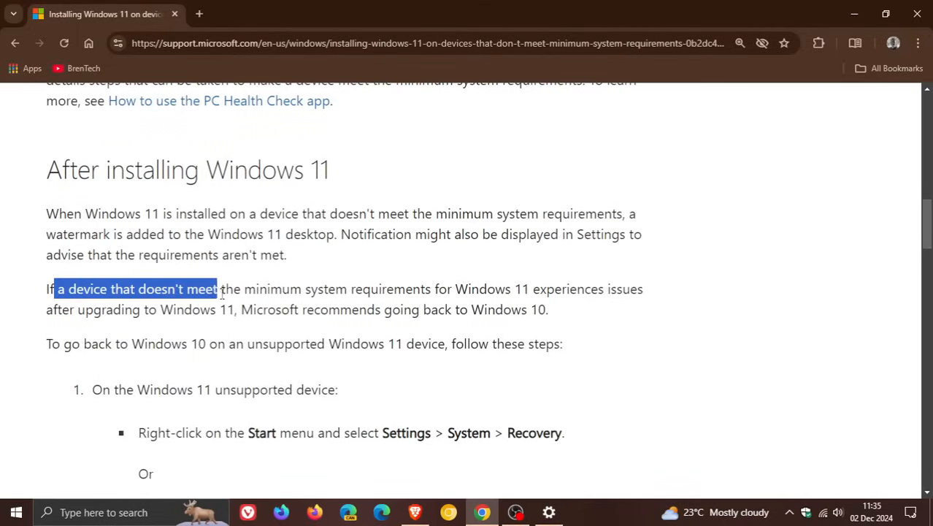
pyautogui.moveTo(217, 289); pyautogui.dragTo(600, 288)
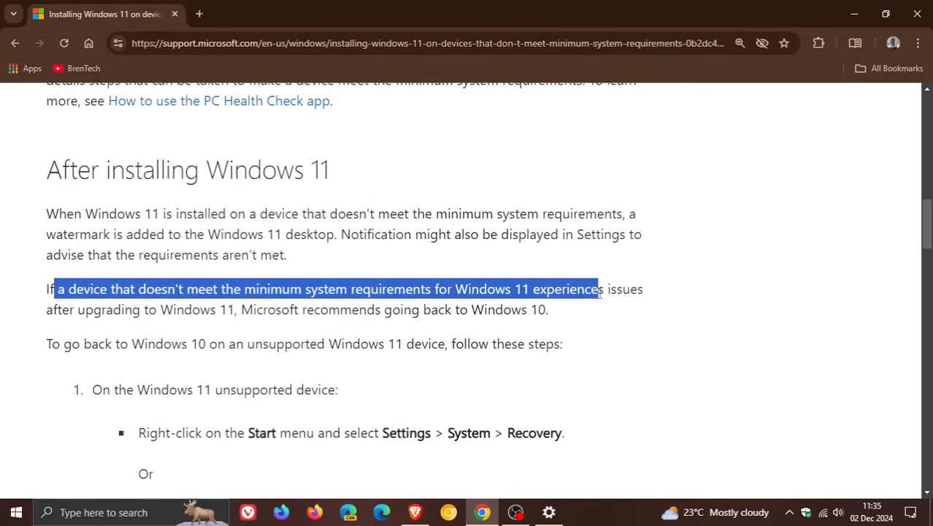
pyautogui.moveTo(599, 289); pyautogui.dragTo(657, 300)
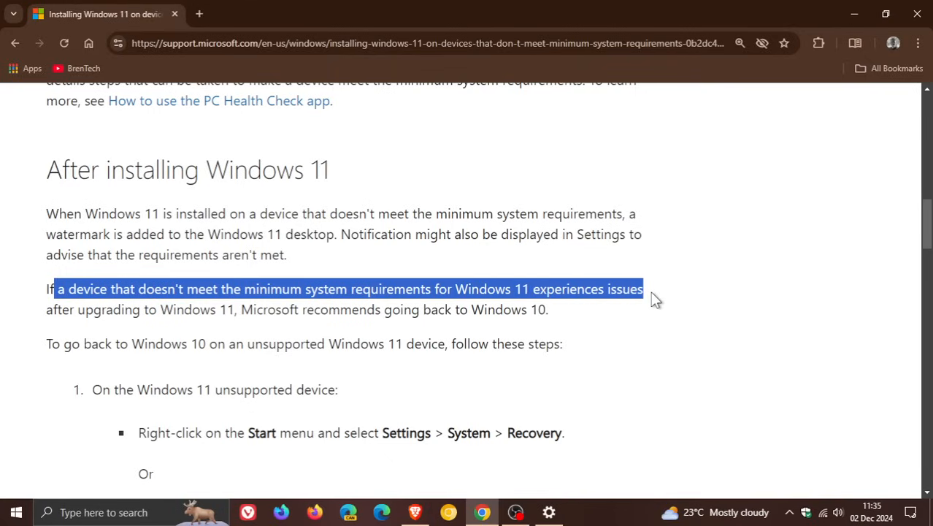
pyautogui.moveTo(643, 289); pyautogui.dragTo(548, 309)
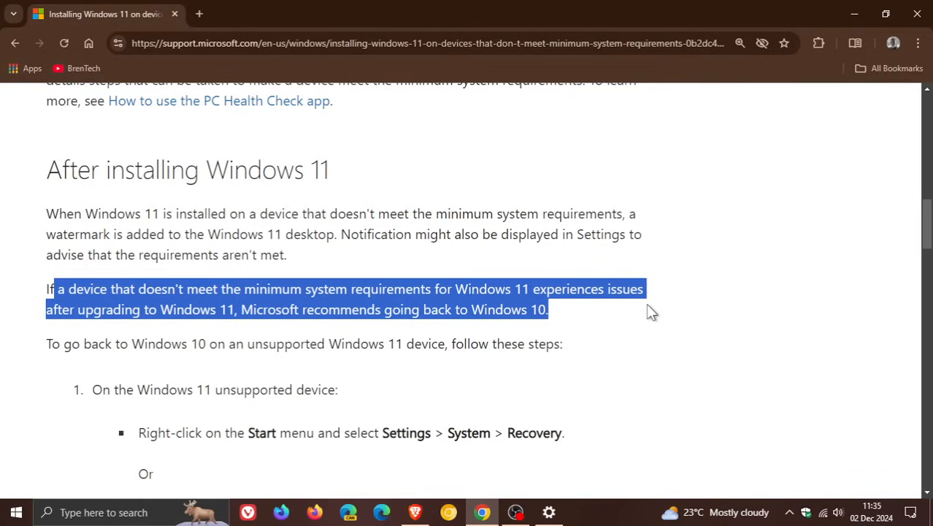
pyautogui.scroll(-3)
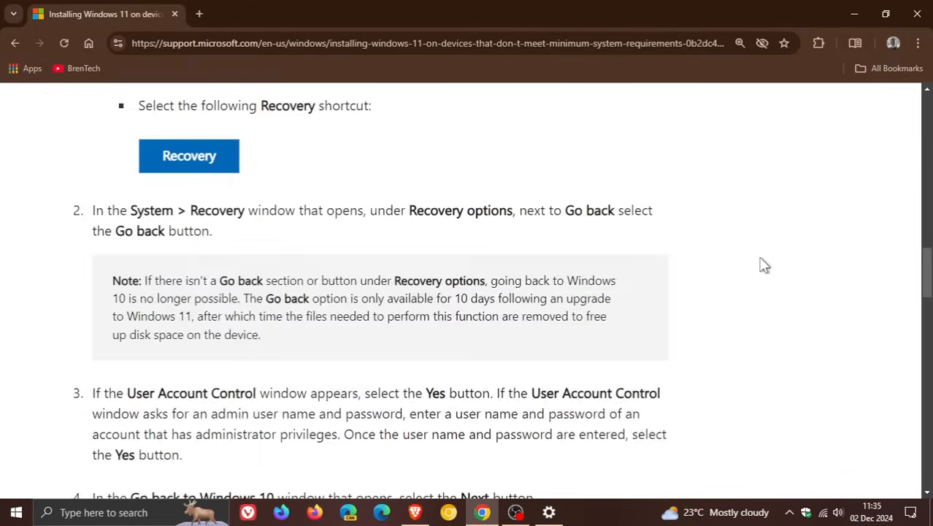
# Step: Scroll the support article back up toward its title
pyautogui.scroll(-3)
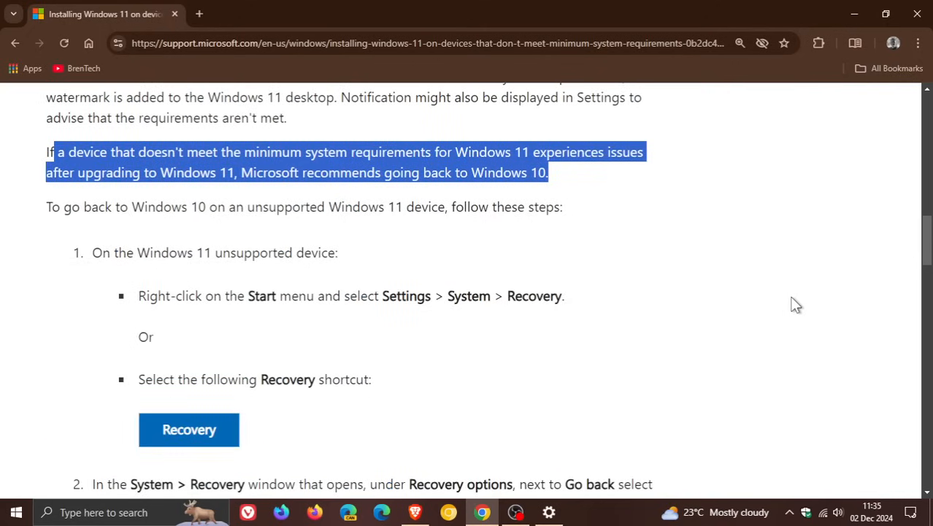
pyautogui.scroll(3)
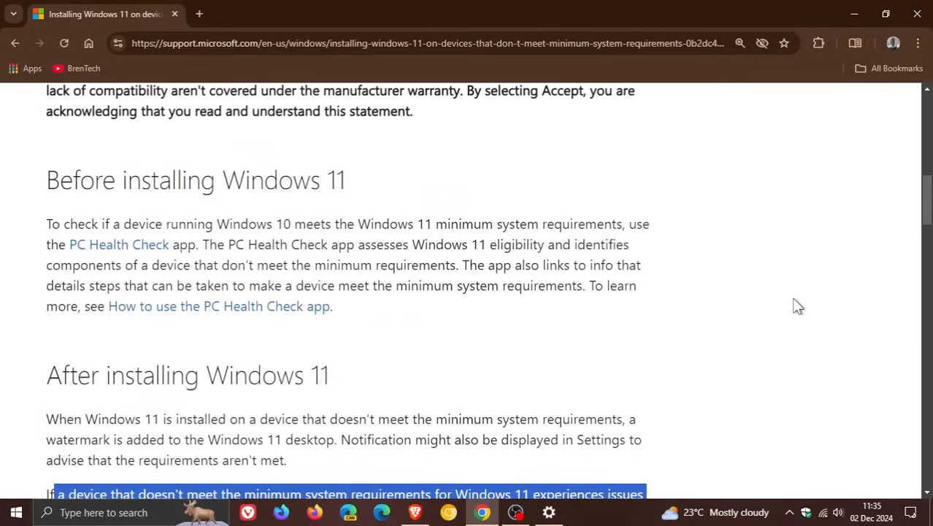
pyautogui.scroll(3)
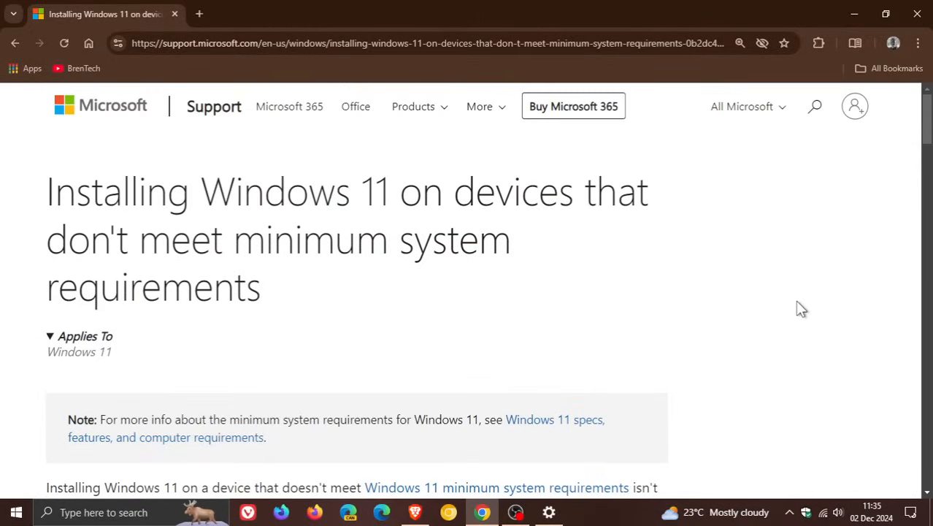
pyautogui.moveTo(856, 15)
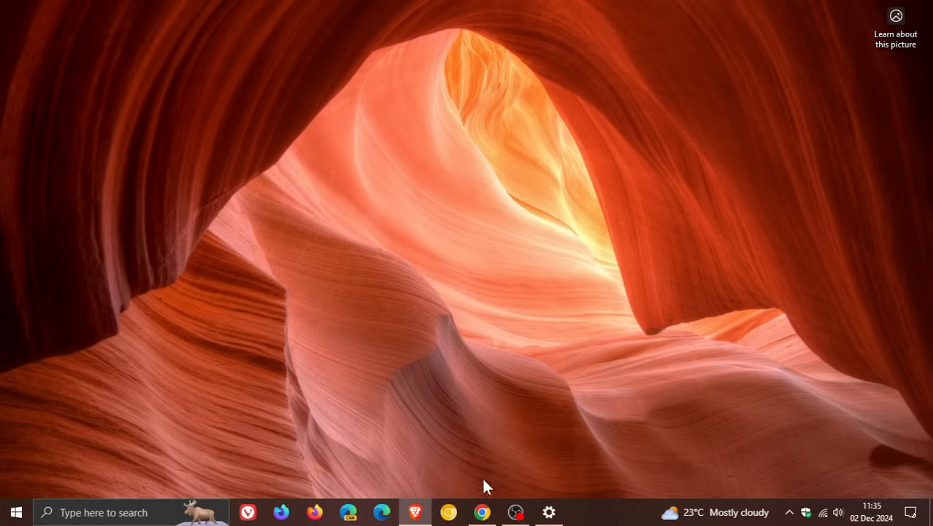
pyautogui.click(476, 512)
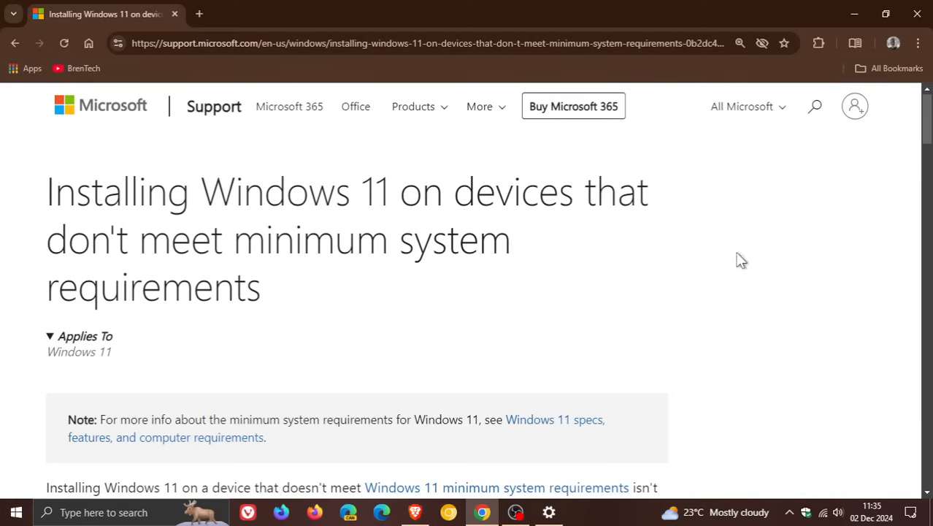
pyautogui.moveTo(857, 15)
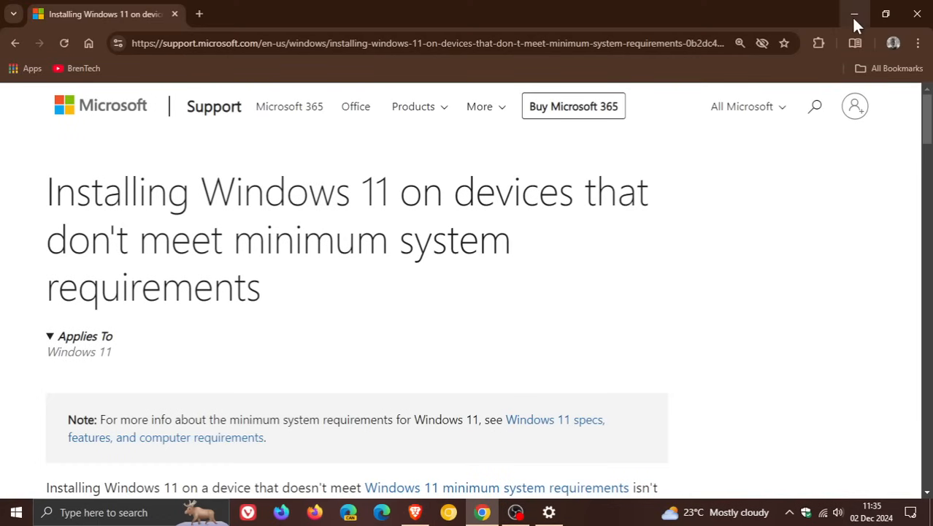
pyautogui.click(852, 13)
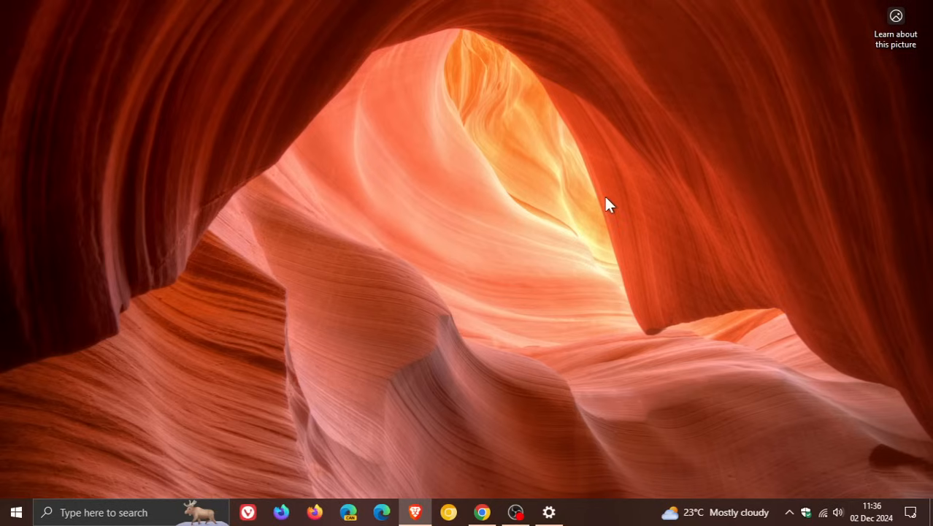